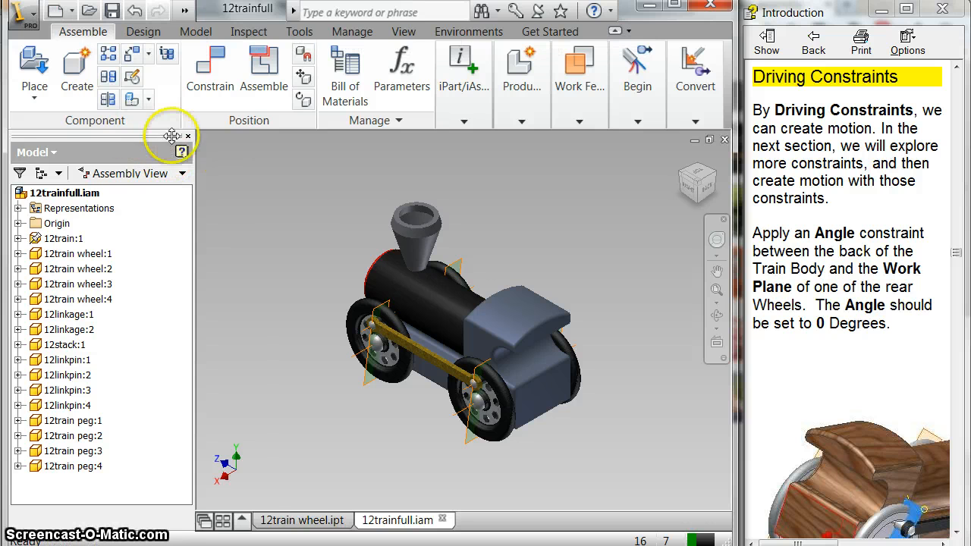
# - Add a 0° angle constraint between the rear wheel's work plane and the train body's back face
pyautogui.click(209, 69)
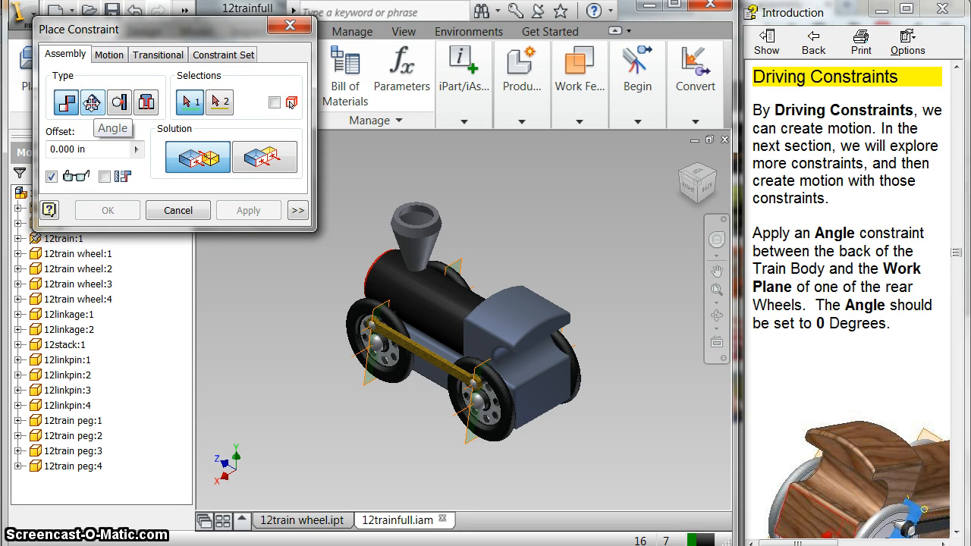
pyautogui.click(91, 103)
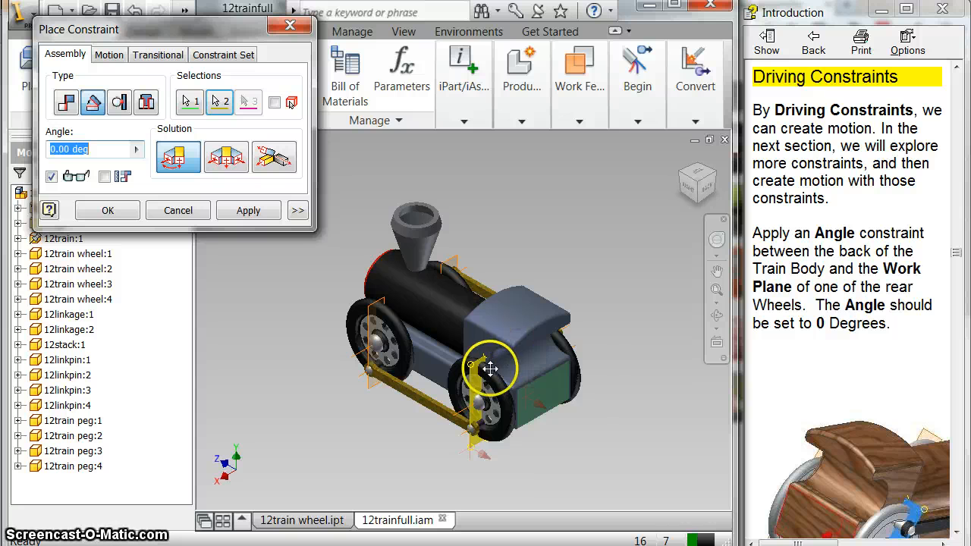
pyautogui.moveTo(536, 419)
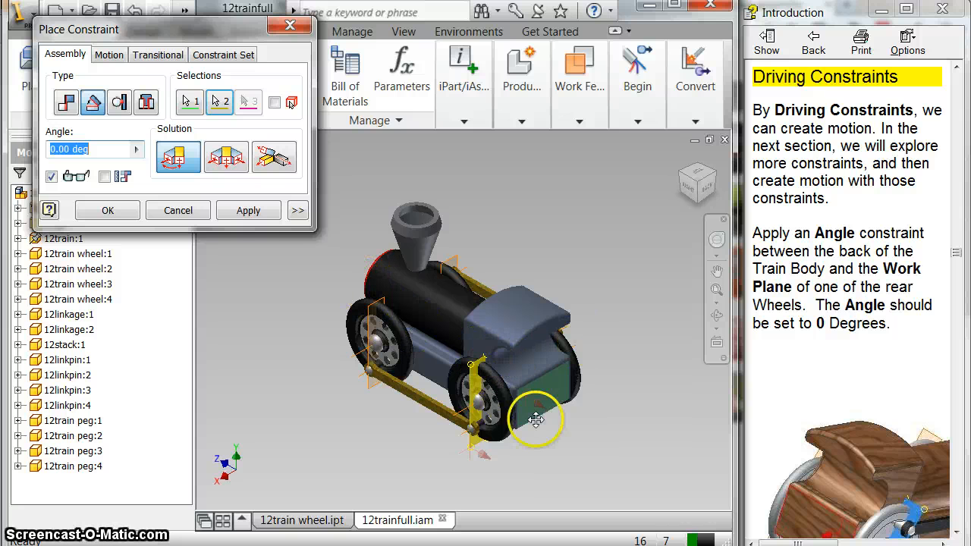
pyautogui.click(248, 211)
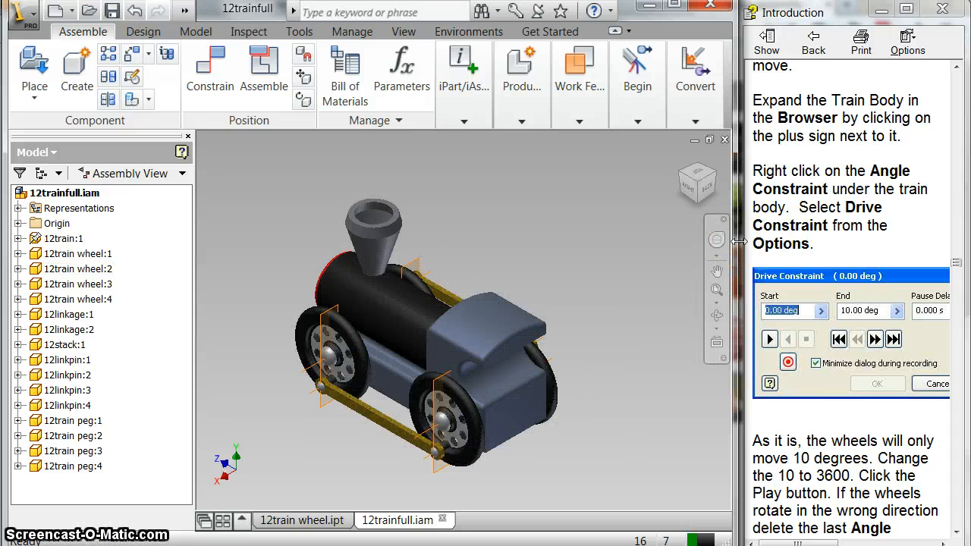
# - Expand 12train:1 and open Drive Constraint for Angle:4, running 0 to 10 degrees
pyautogui.click(78, 253)
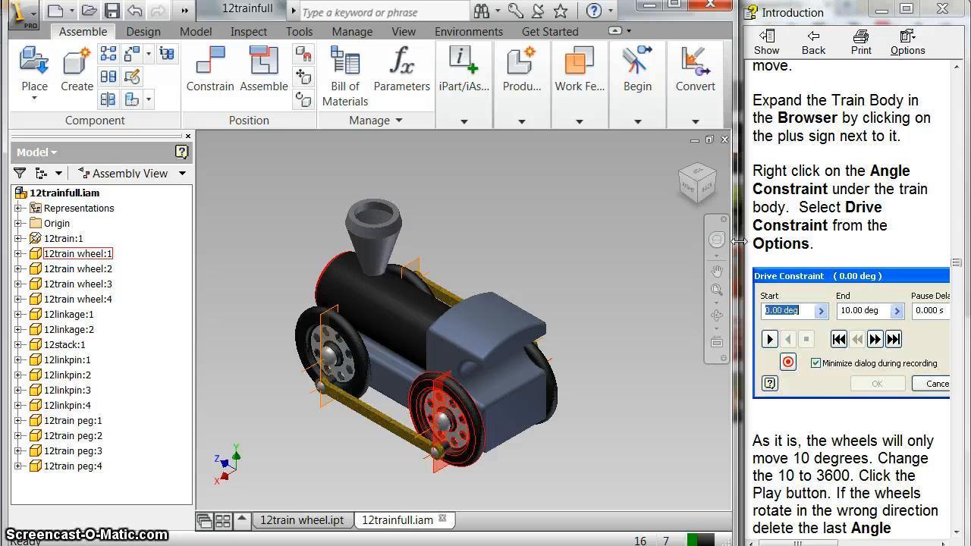
pyautogui.click(18, 239)
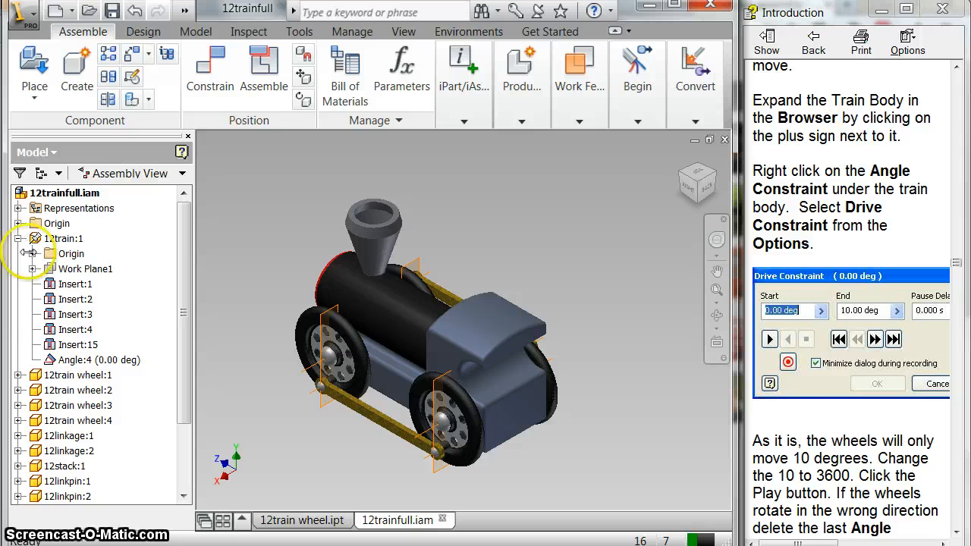
pyautogui.click(99, 360)
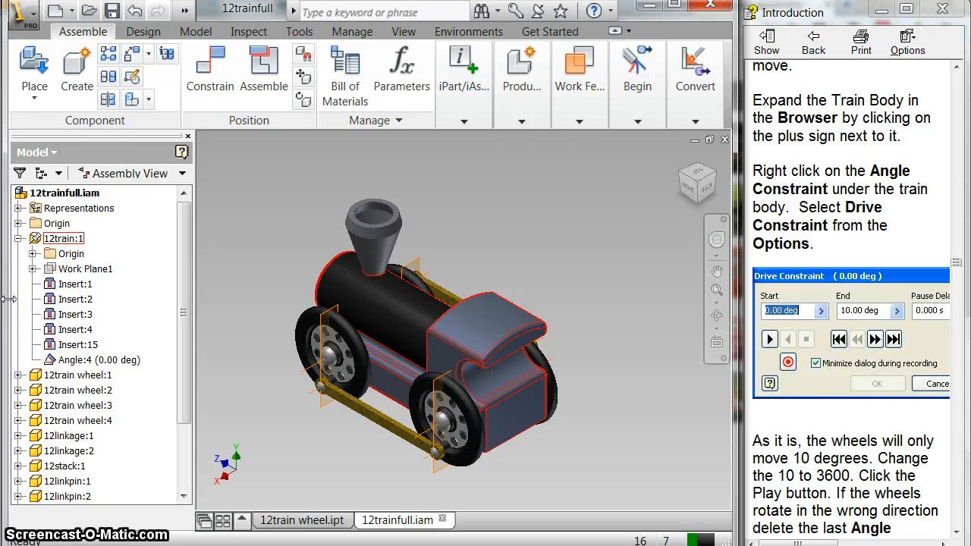
pyautogui.click(98, 360)
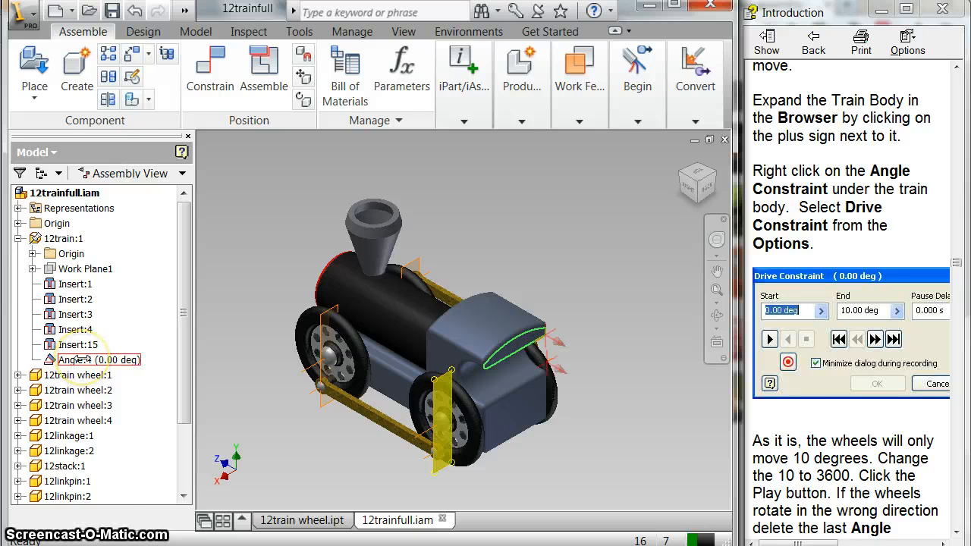
pyautogui.rightClick(98, 359)
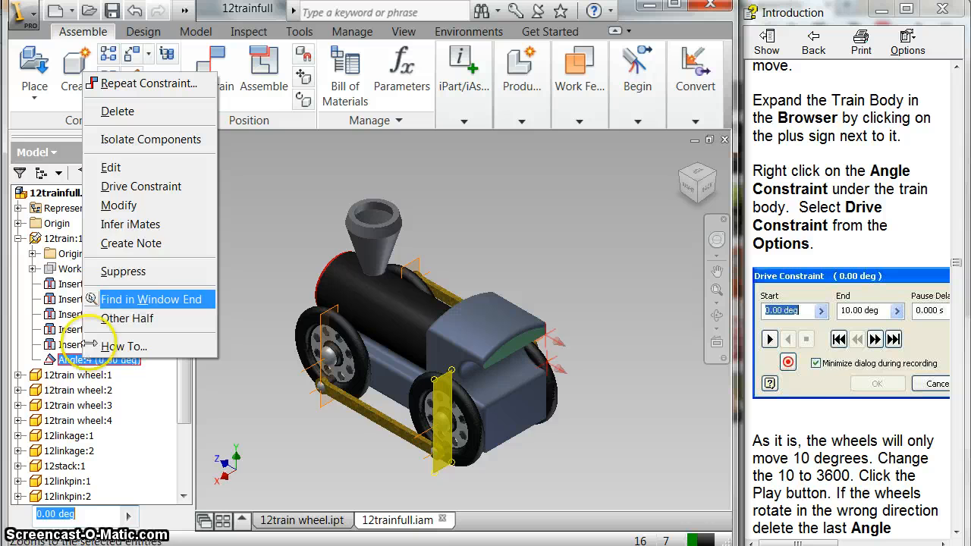
pyautogui.moveTo(141, 186)
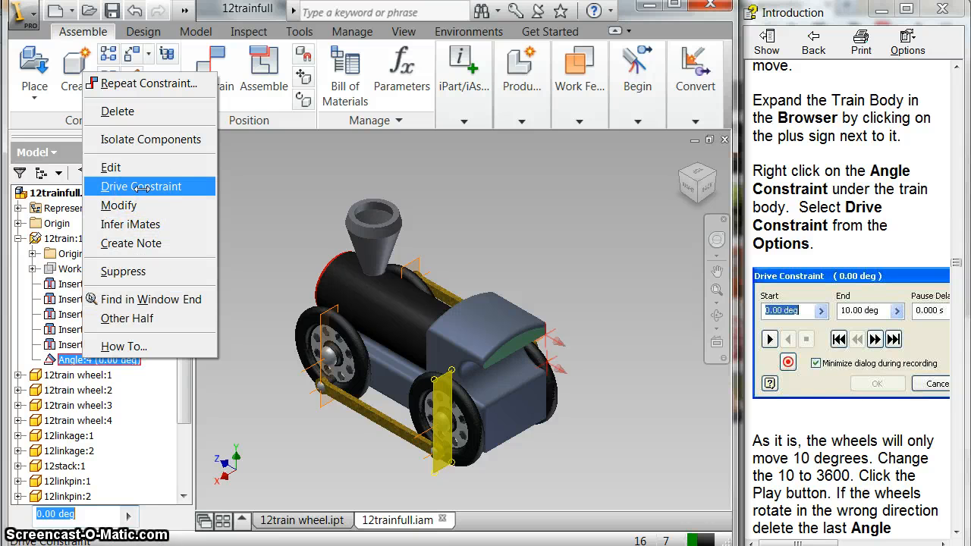
pyautogui.click(141, 186)
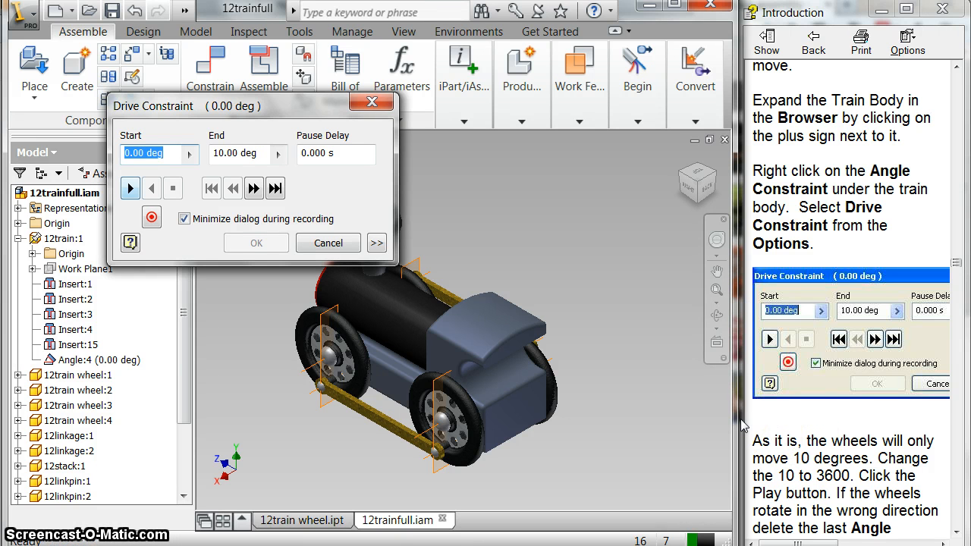
# - Test-drive the angle to 10 degrees, then change the drive end value to 3600
pyautogui.click(130, 187)
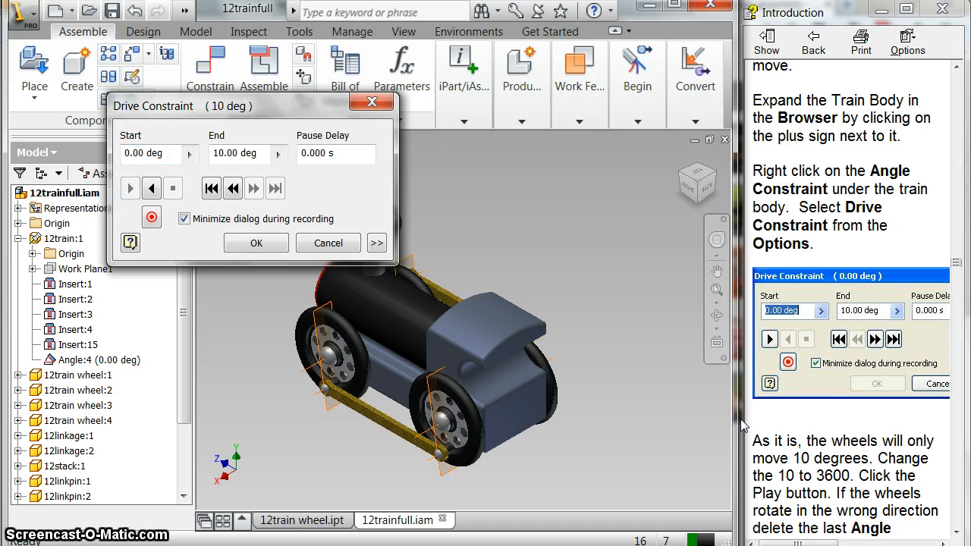
pyautogui.moveTo(151, 188)
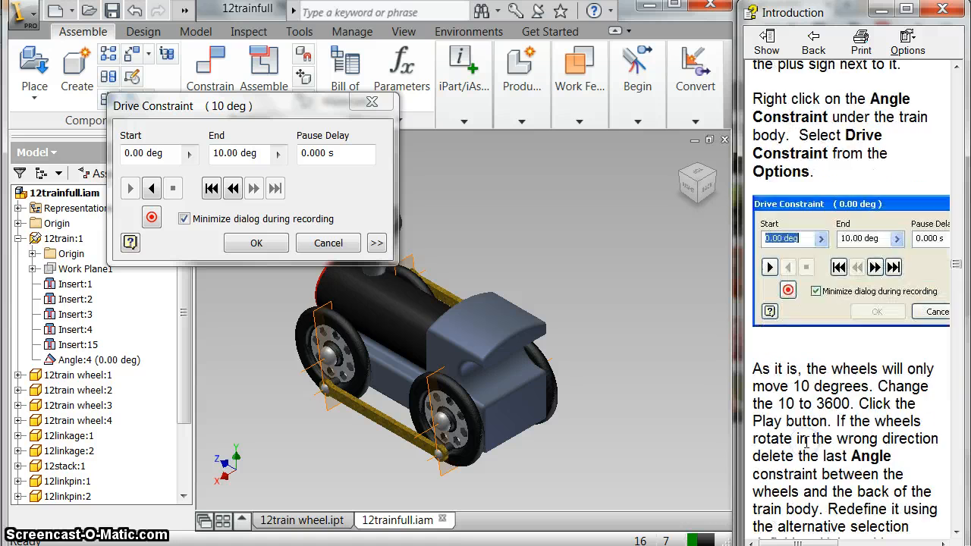
pyautogui.scroll(-3)
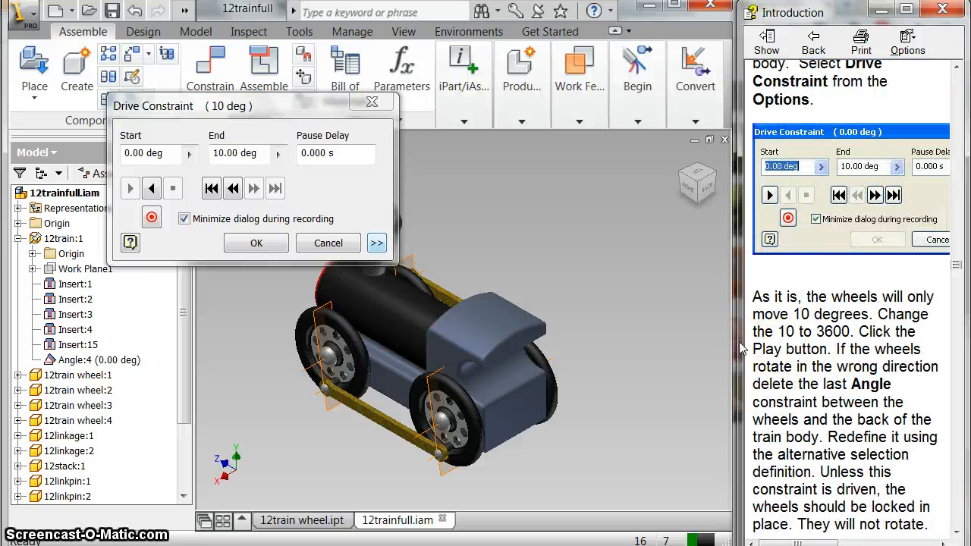
pyautogui.click(377, 242)
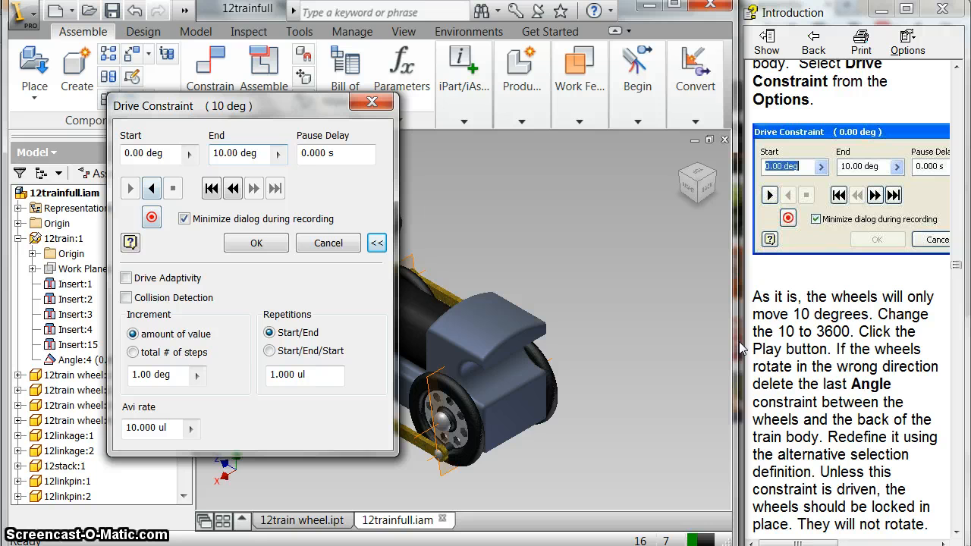
pyautogui.tripleClick(235, 153)
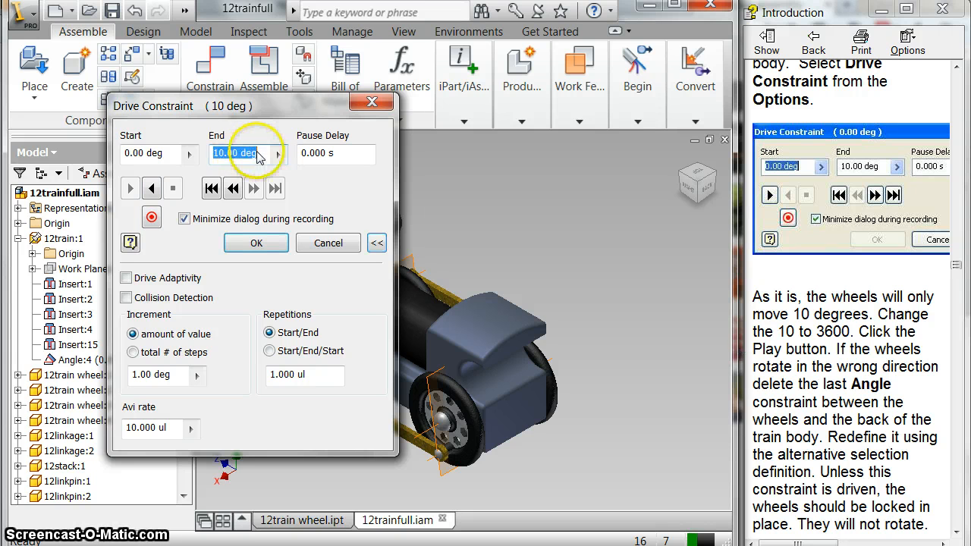
pyautogui.write('3600')
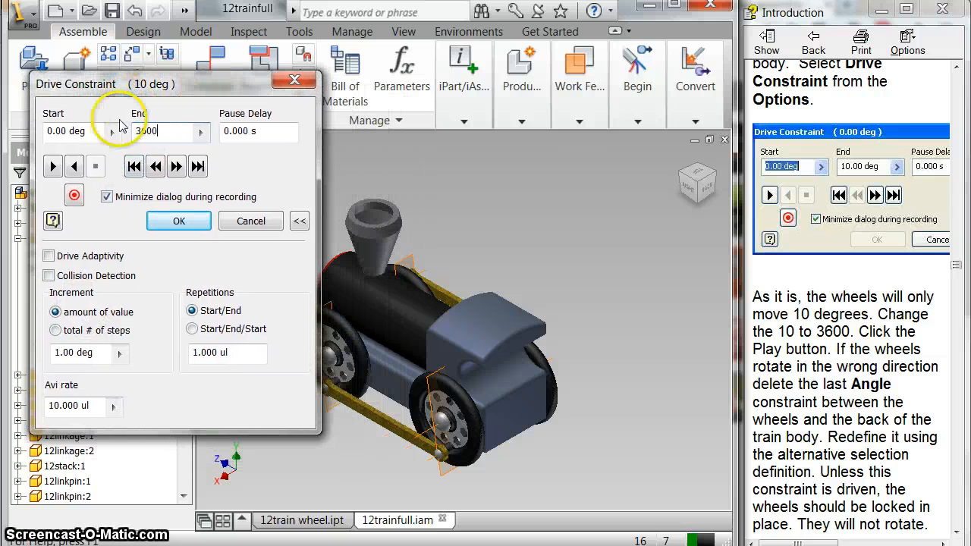
# - Drive the wheels toward 3600 degrees, set the increment to 5, and accept the drive settings
pyautogui.click(52, 165)
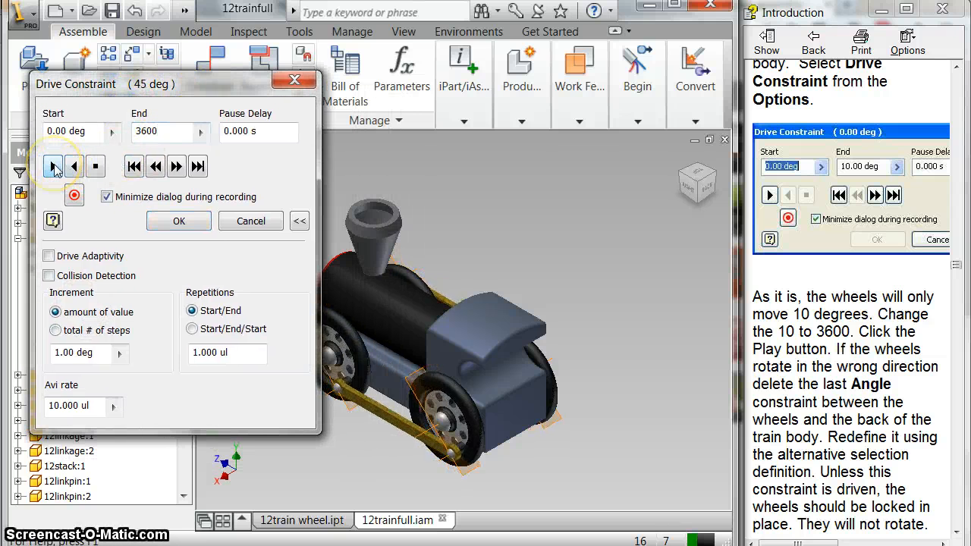
pyautogui.click(52, 166)
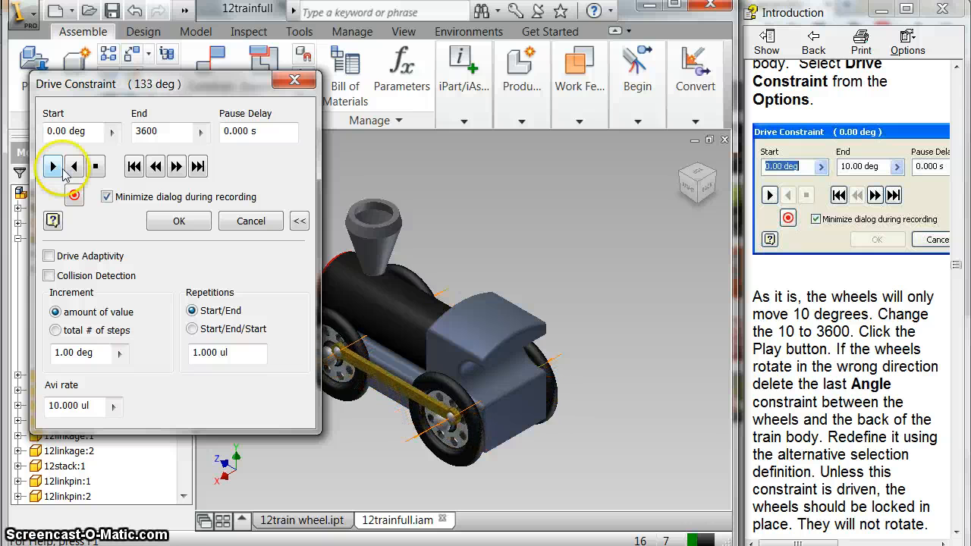
pyautogui.click(52, 166)
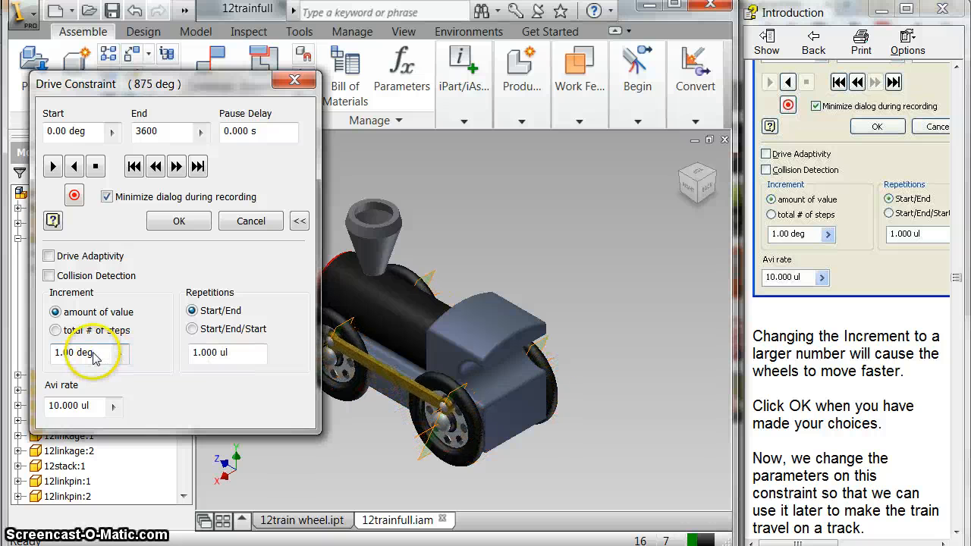
pyautogui.write('5')
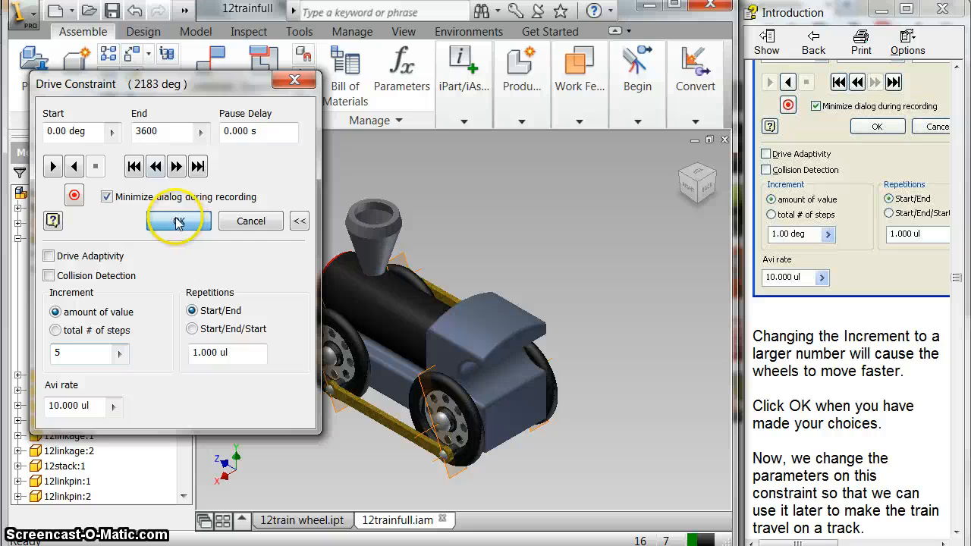
pyautogui.click(177, 221)
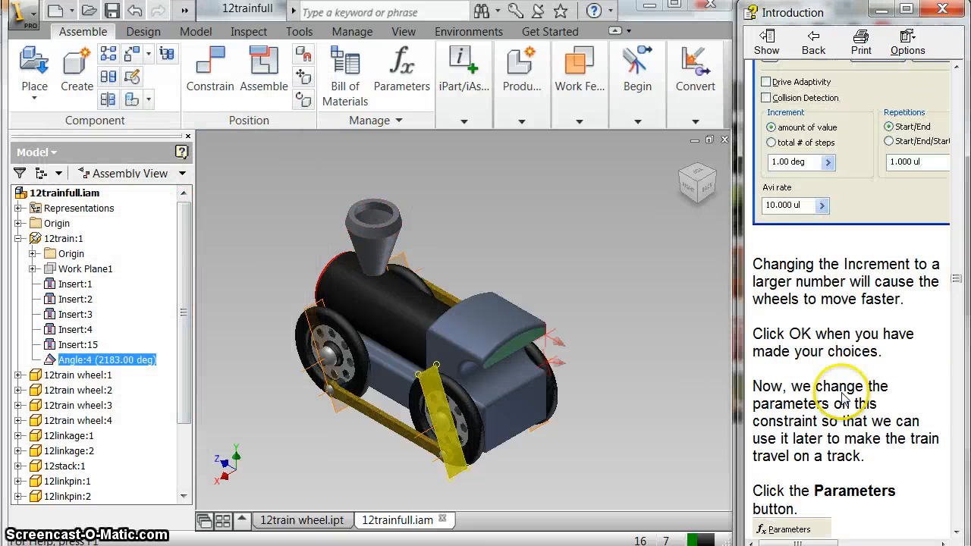
# - Open the Parameters dialog from the Assemble tab's Manage panel
pyautogui.scroll(-3)
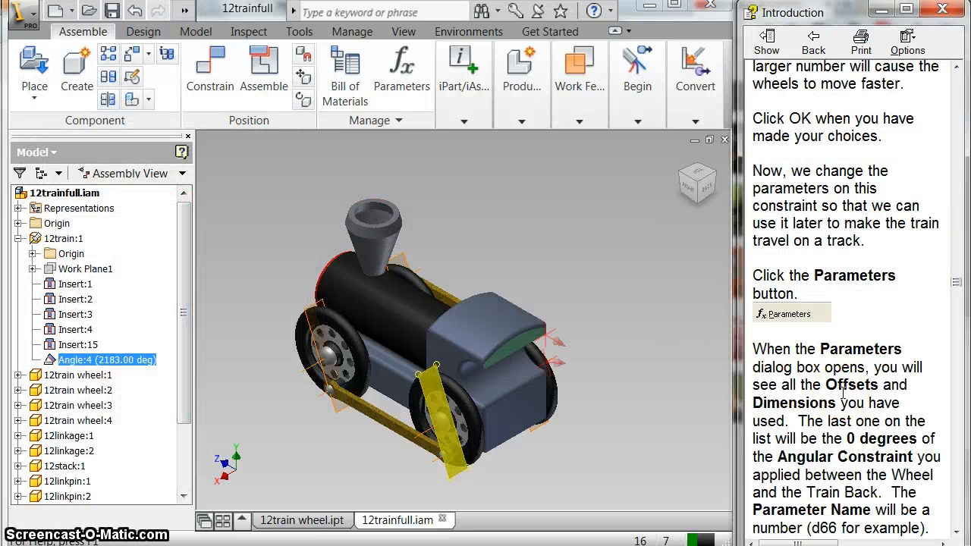
pyautogui.scroll(-3)
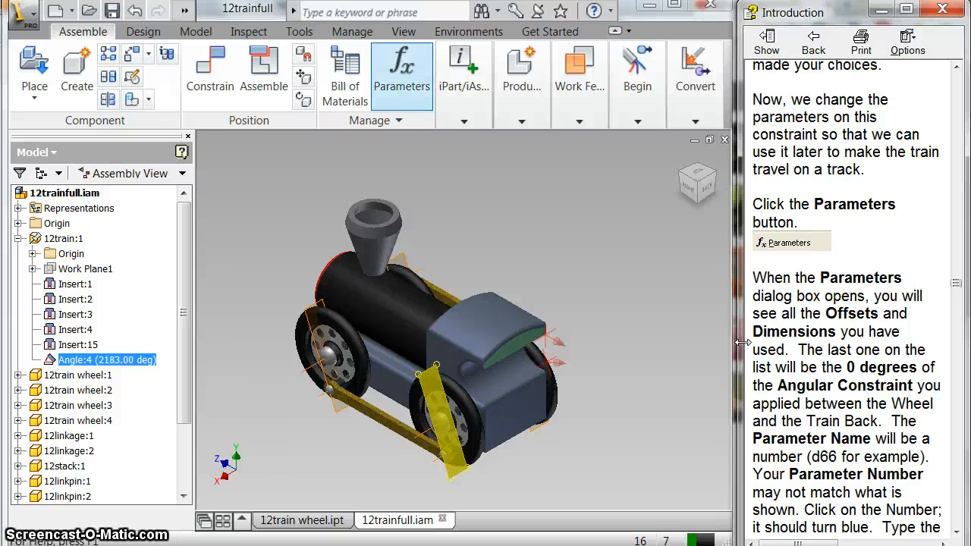
pyautogui.moveTo(402, 69)
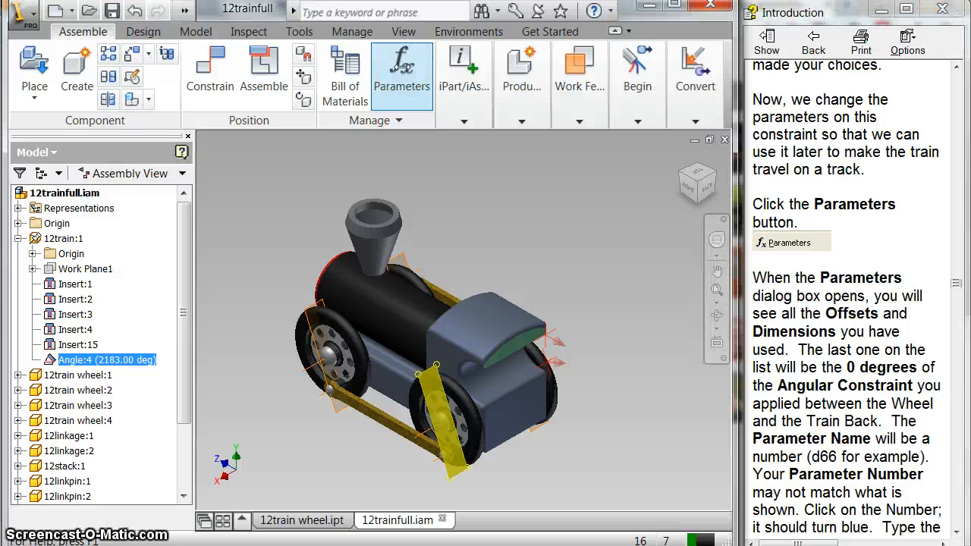
pyautogui.moveTo(402, 72)
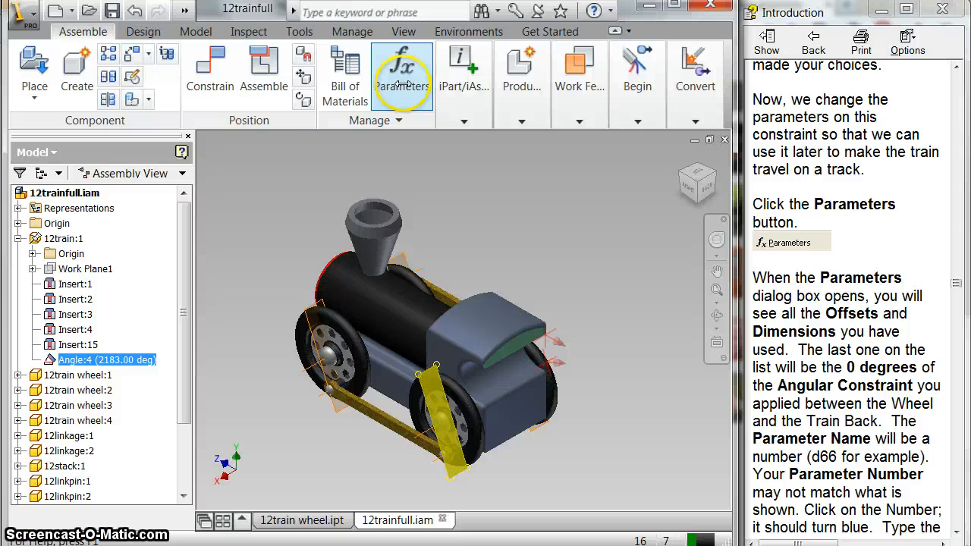
pyautogui.click(402, 69)
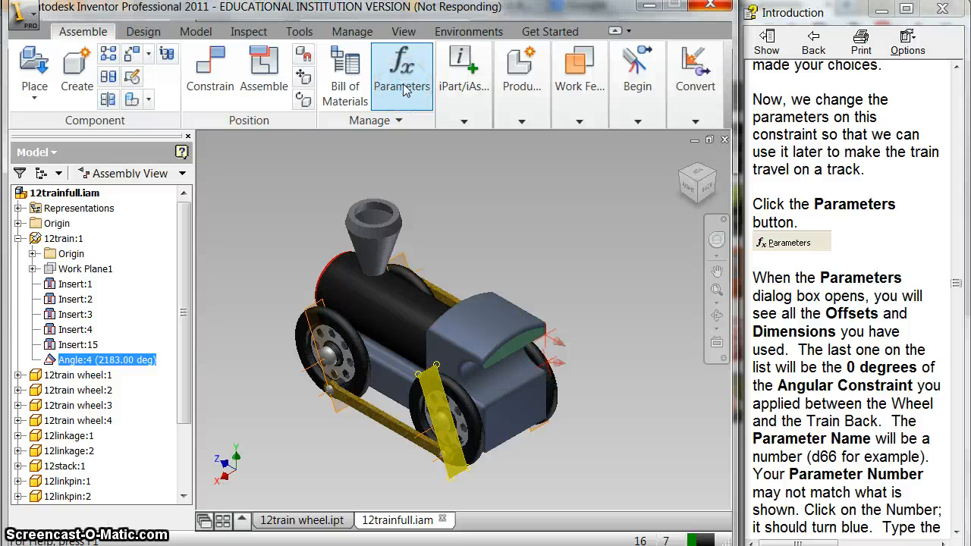
pyautogui.click(401, 68)
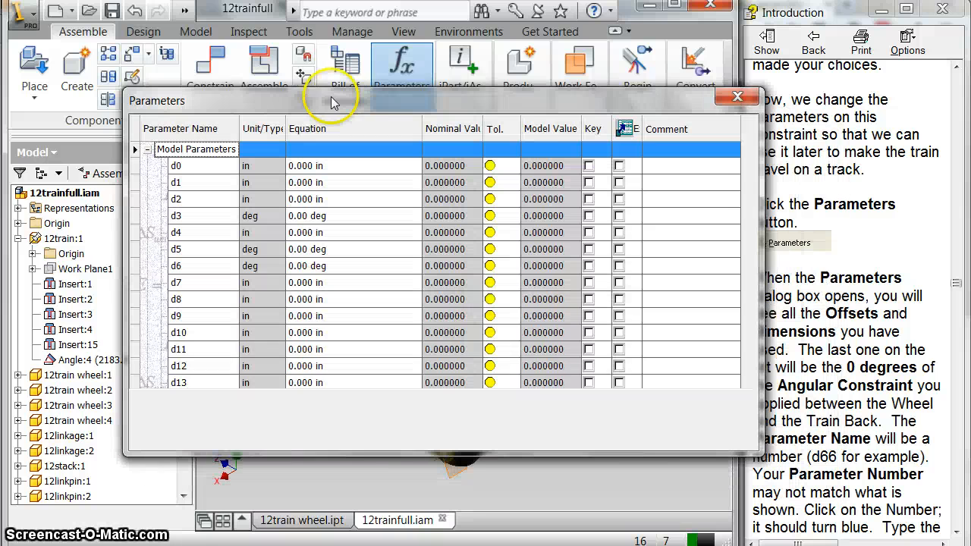
# - Rename the 2183-degree parameter d20 to 'crank' and close the dialog with Done
pyautogui.click(652, 383)
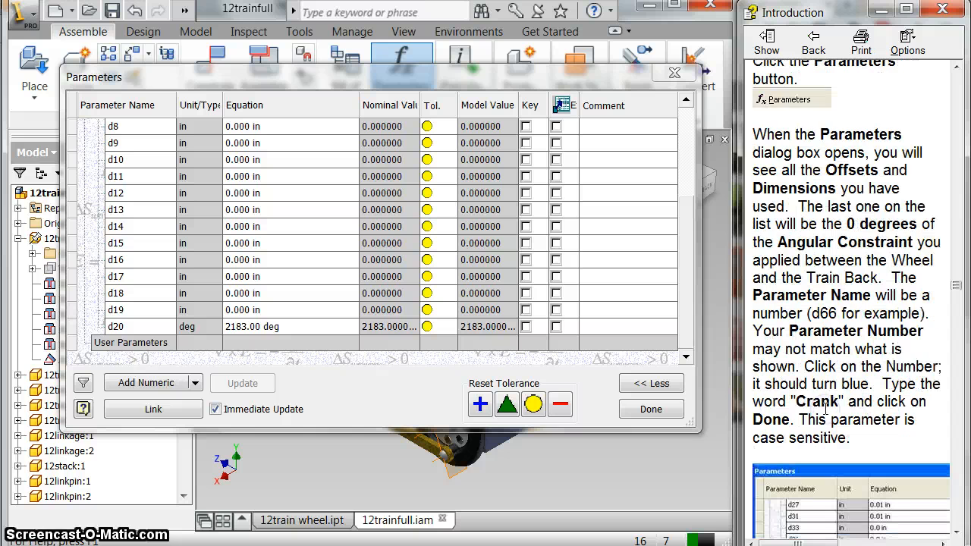
pyautogui.click(114, 326)
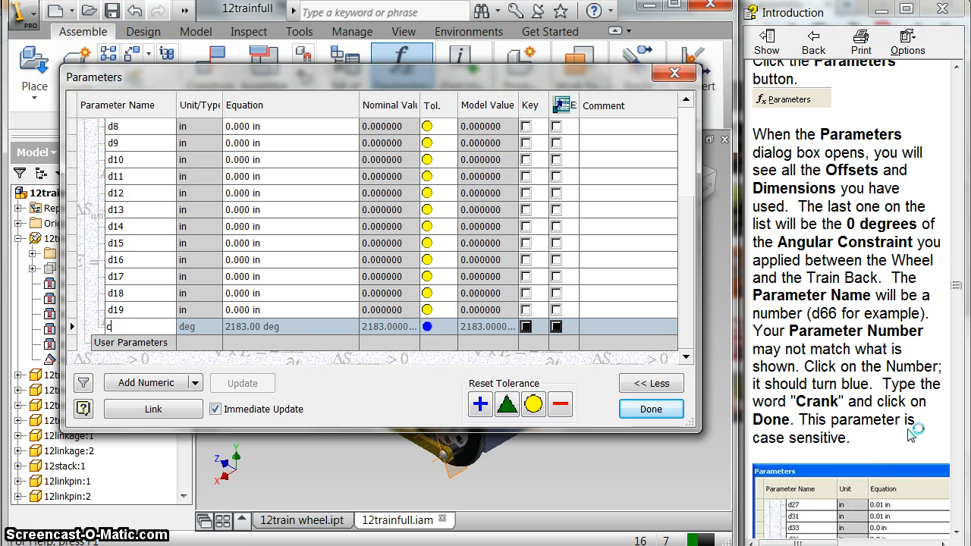
pyautogui.write('crank')
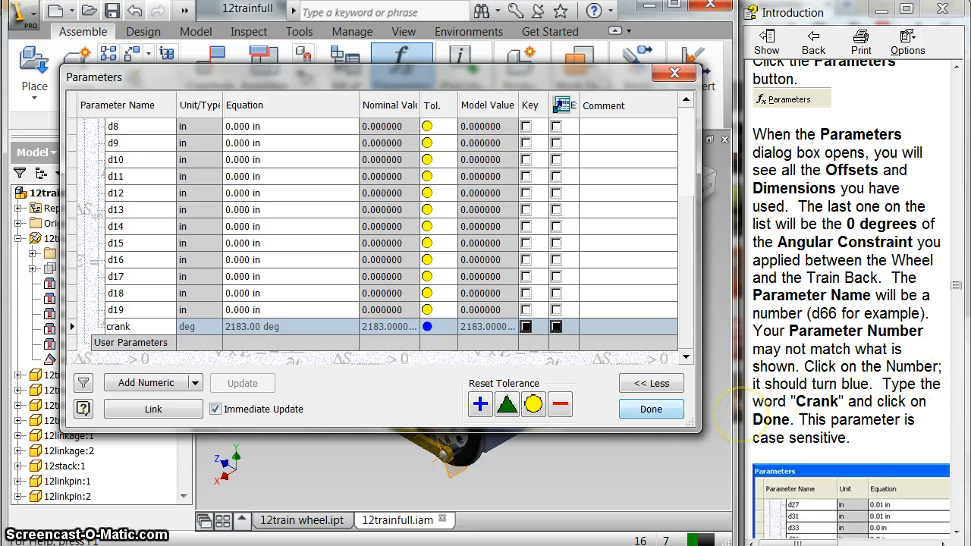
pyautogui.click(651, 409)
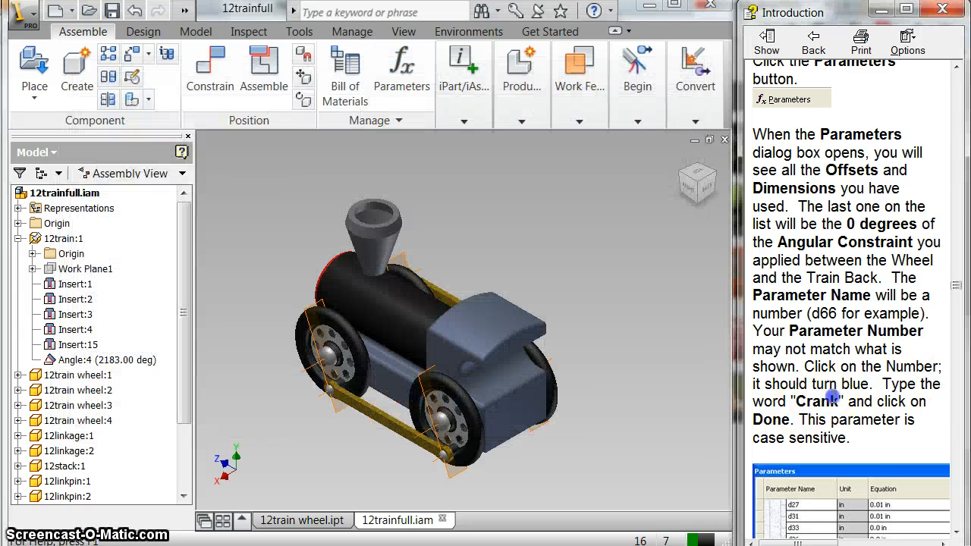
# - Collapse 12train:1 in the browser and switch to the 12train wheel.ipt document
pyautogui.scroll(-3)
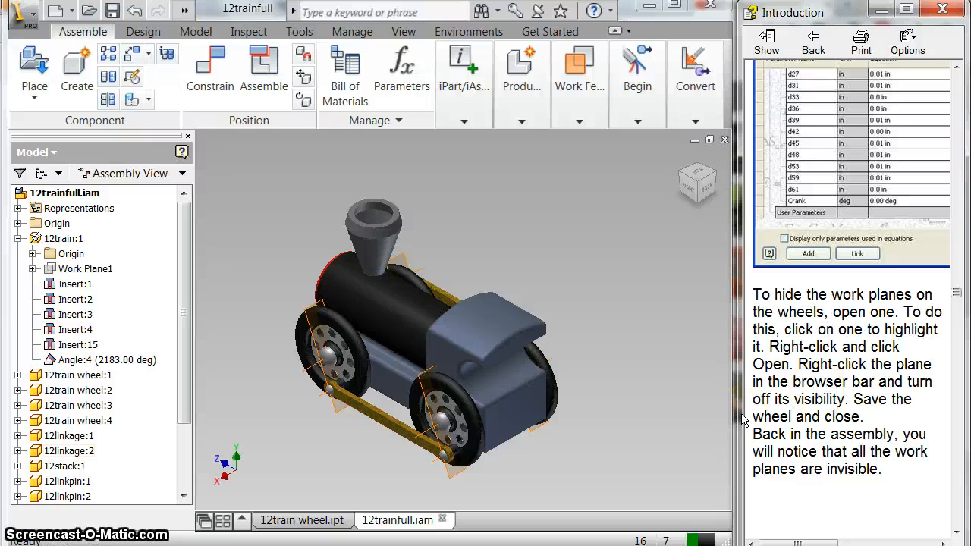
pyautogui.click(78, 268)
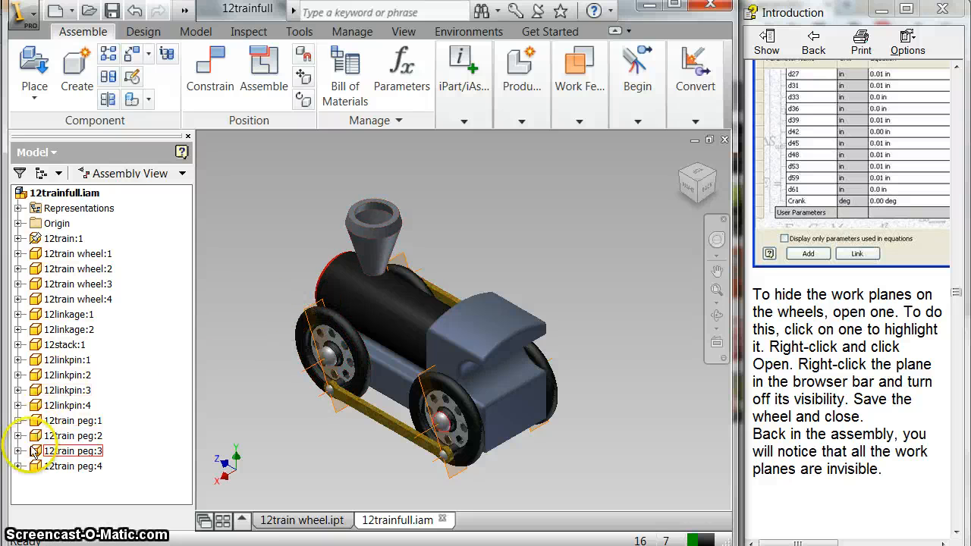
pyautogui.click(78, 269)
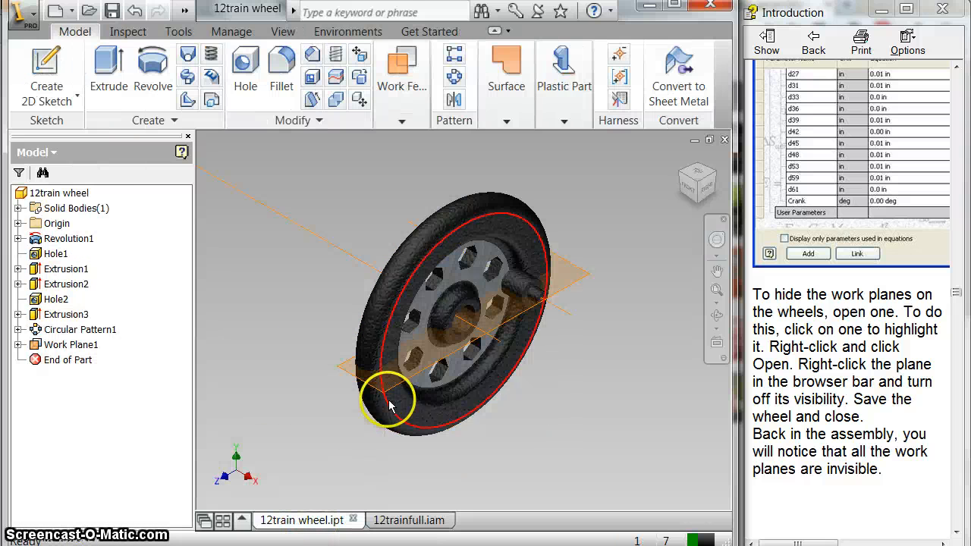
# - Turn off Work Plane1 visibility in the wheel part and check the train assembly
pyautogui.click(71, 345)
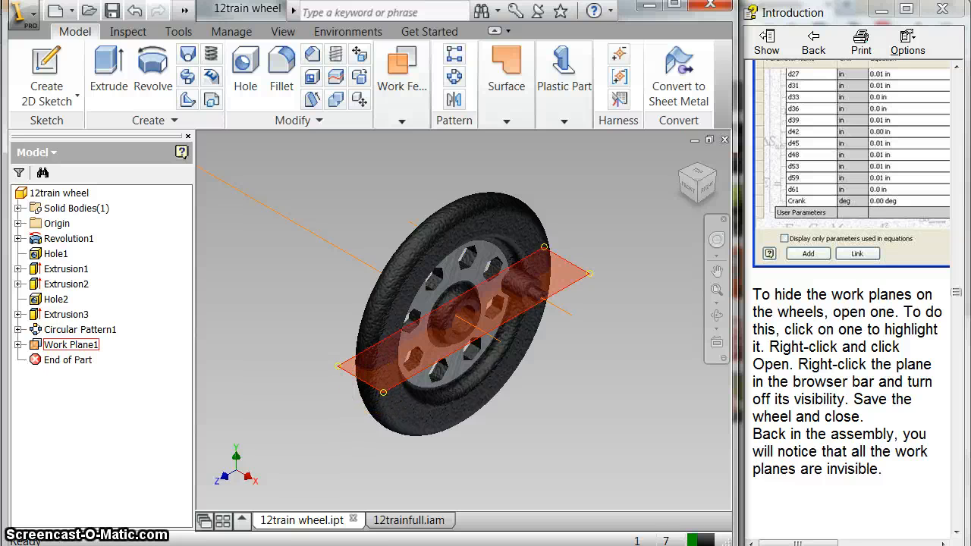
pyautogui.rightClick(70, 345)
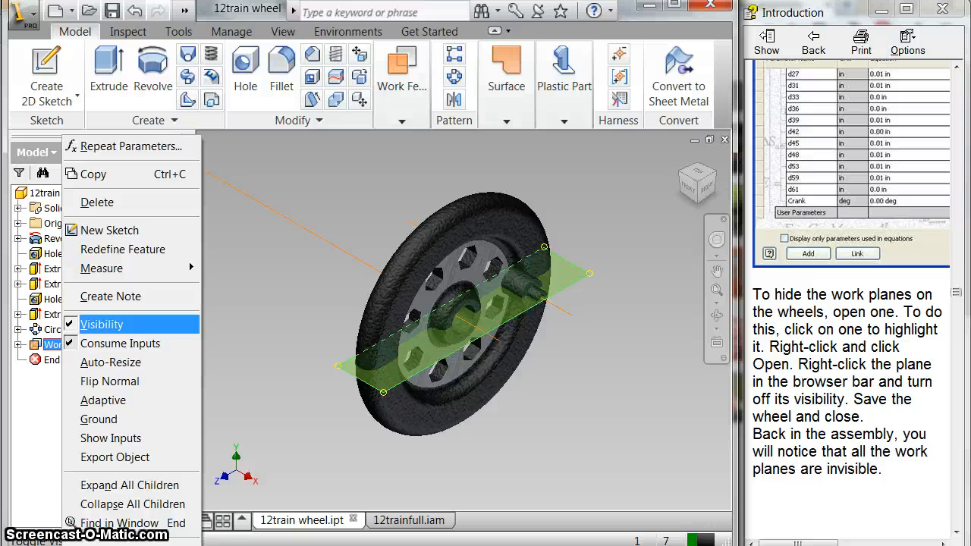
pyautogui.click(102, 324)
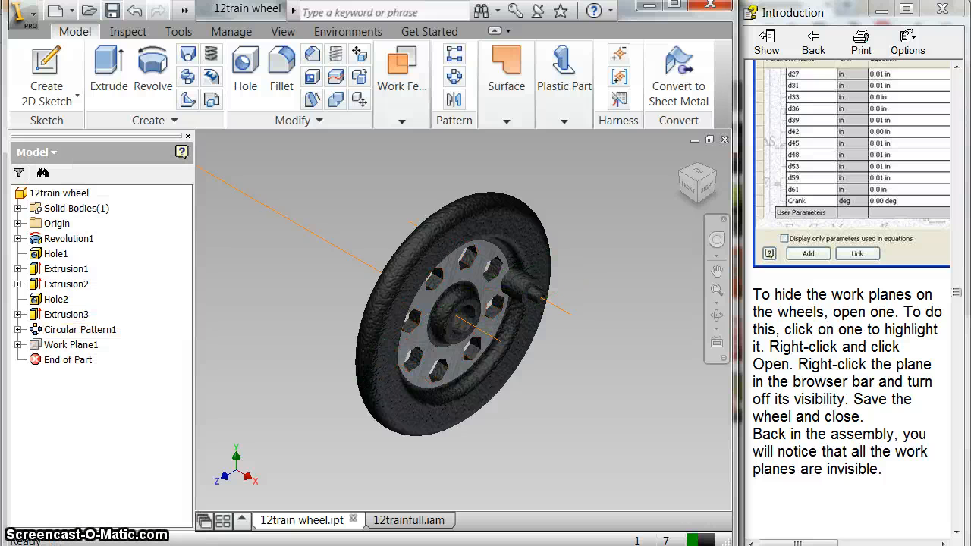
pyautogui.click(399, 520)
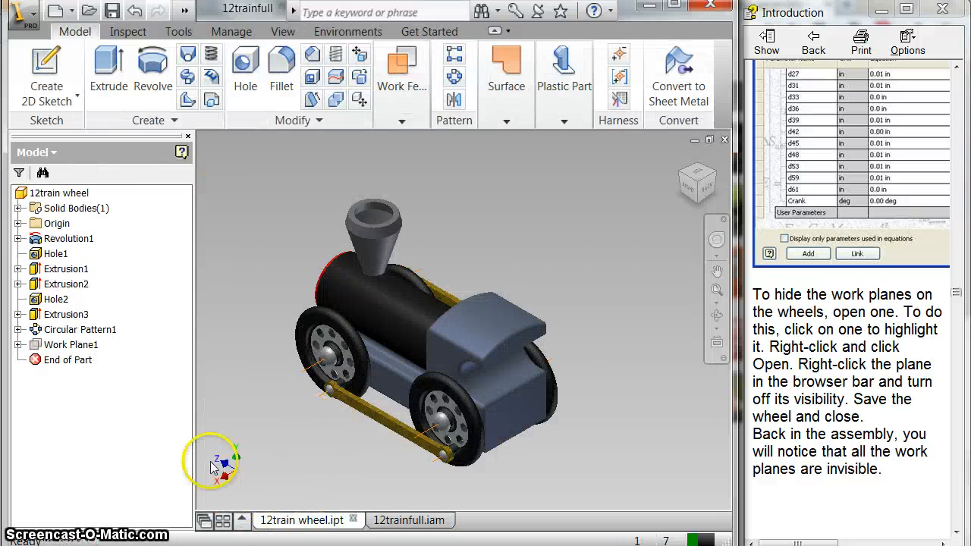
# - Expand Work Plane1 and turn off visibility for Work Axis1 and Work Axis2
pyautogui.click(79, 330)
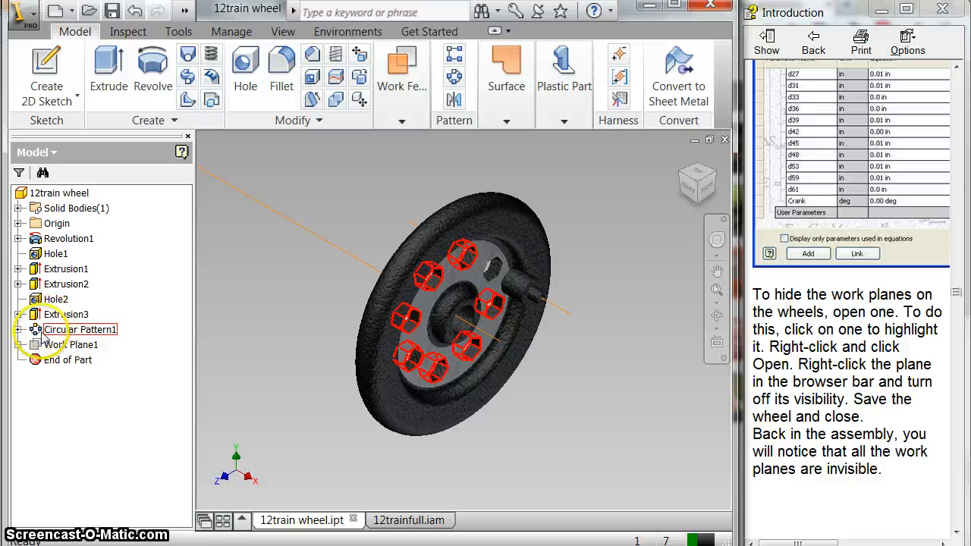
pyautogui.click(19, 329)
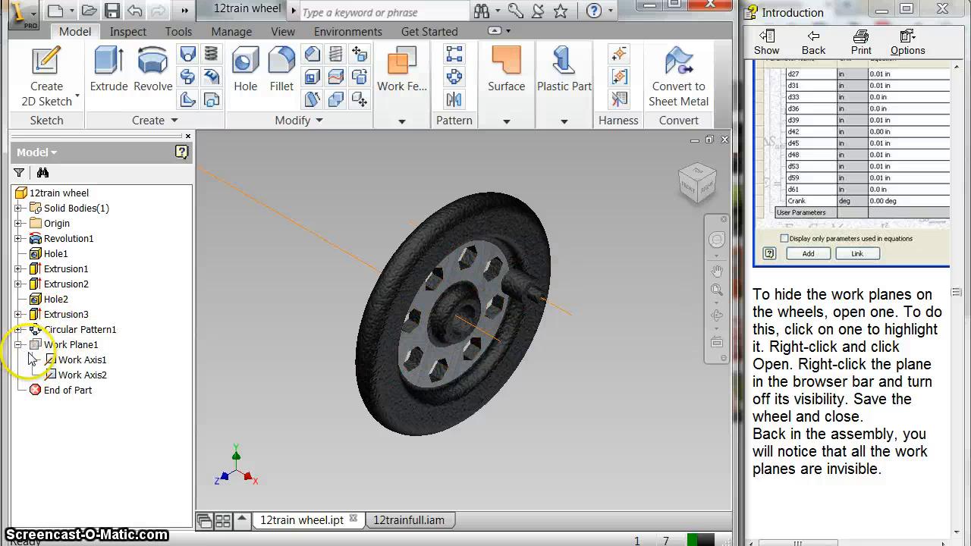
pyautogui.rightClick(84, 375)
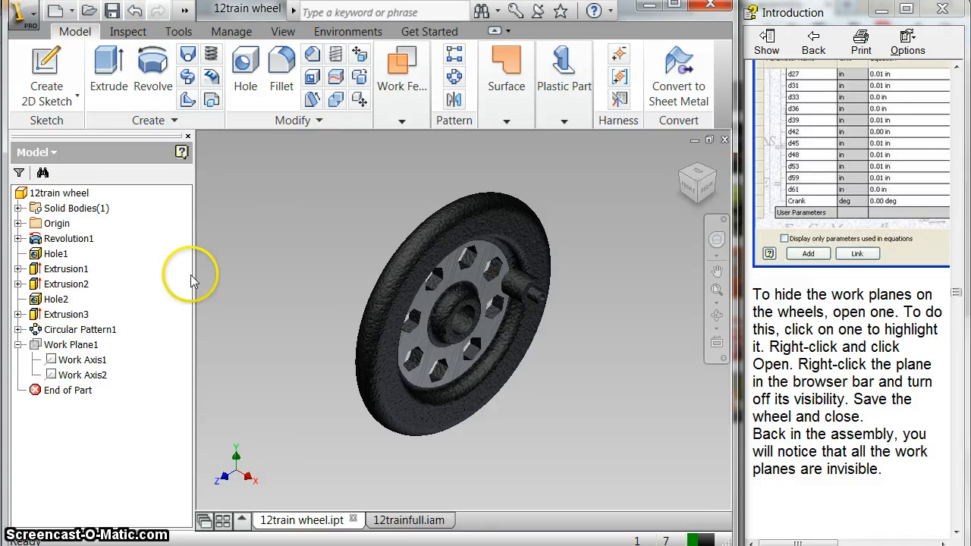
pyautogui.click(404, 521)
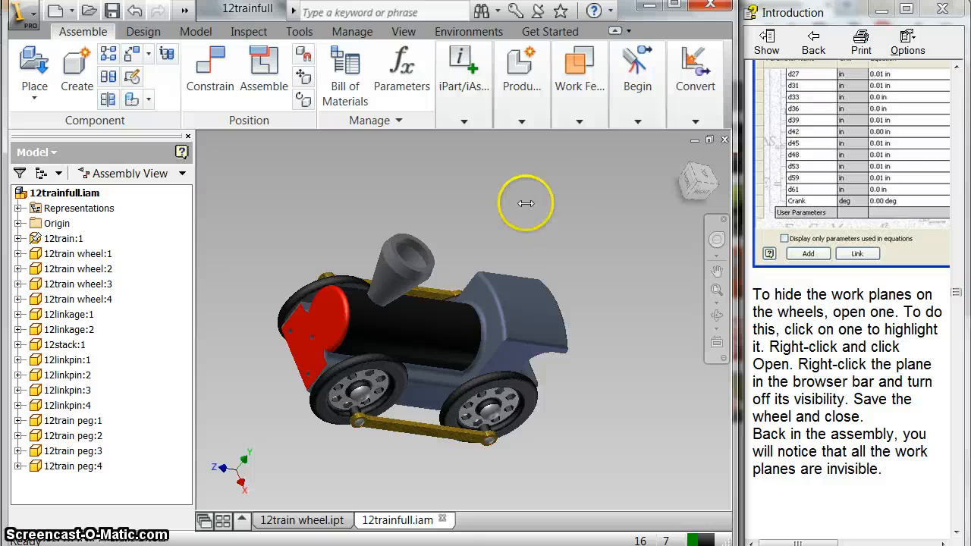
pyautogui.click(322, 357)
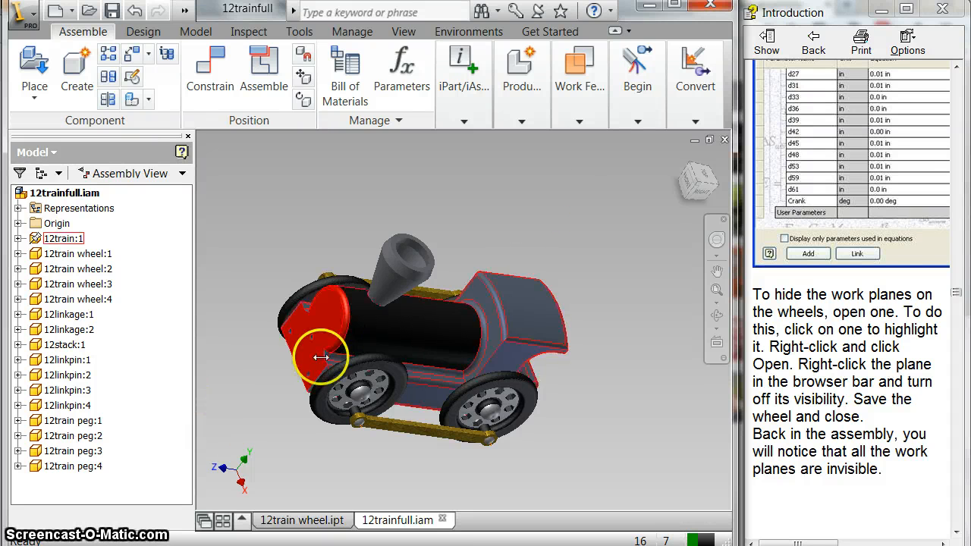